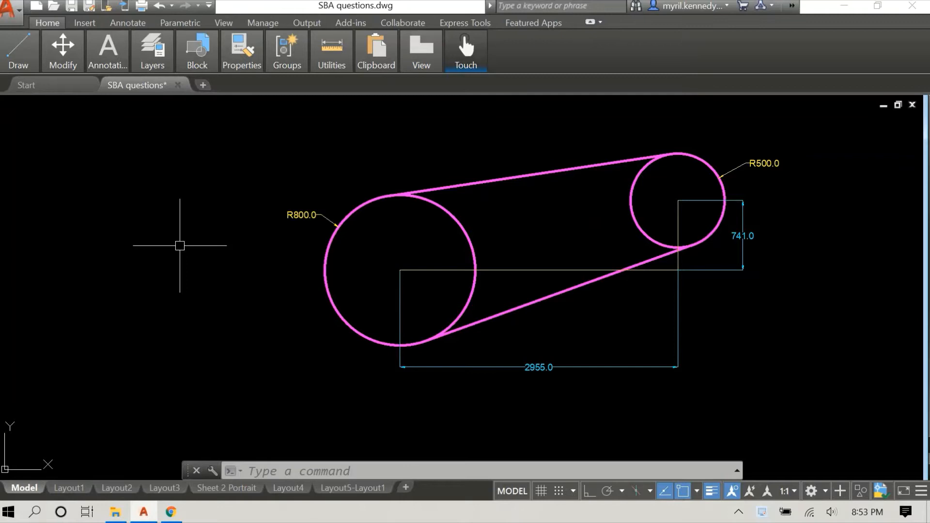
mouse_move(200, 234)
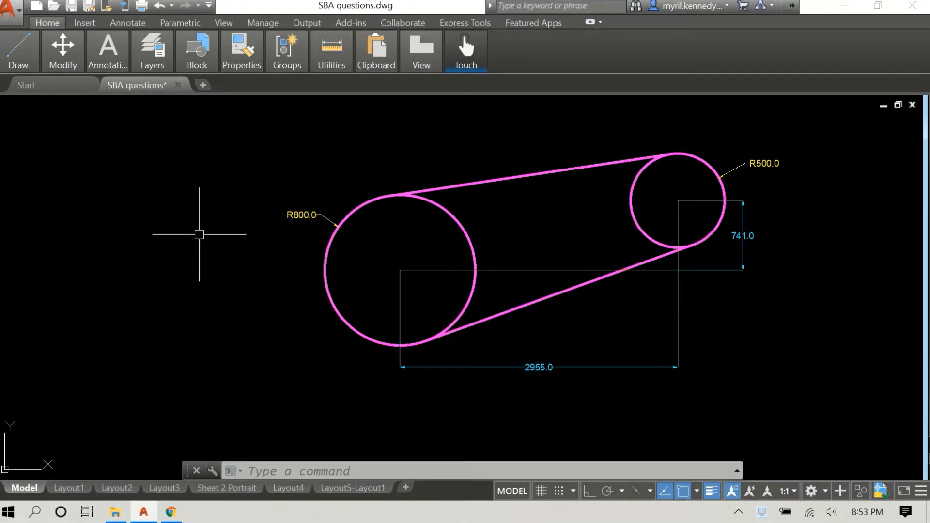
mouse_move(203, 229)
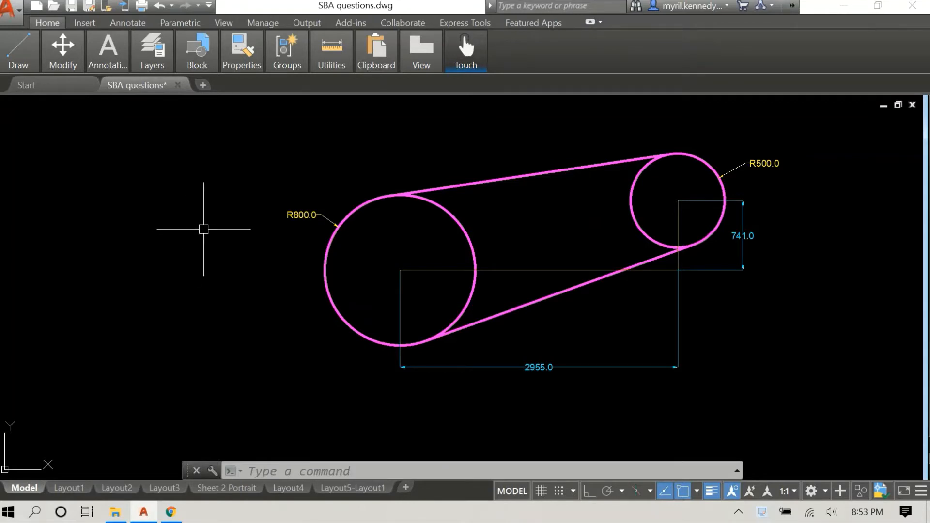
mouse_move(186, 198)
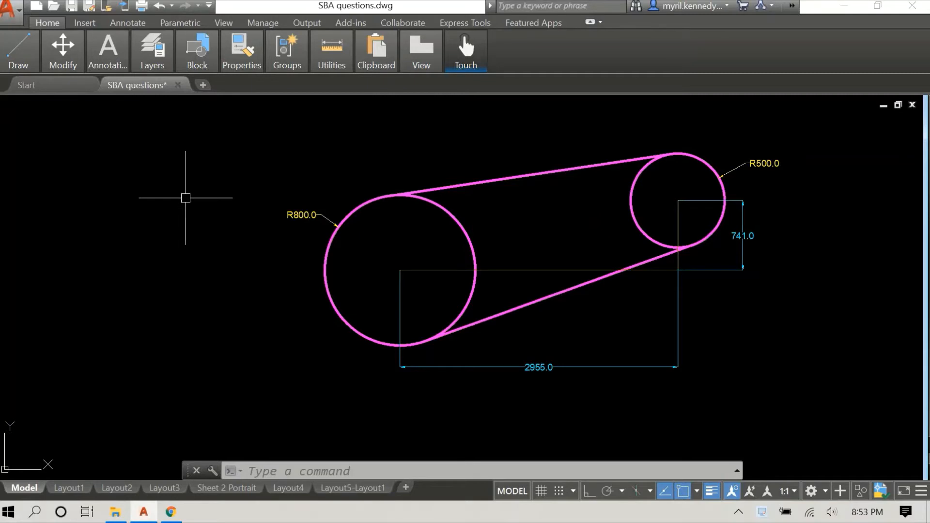
mouse_move(118, 166)
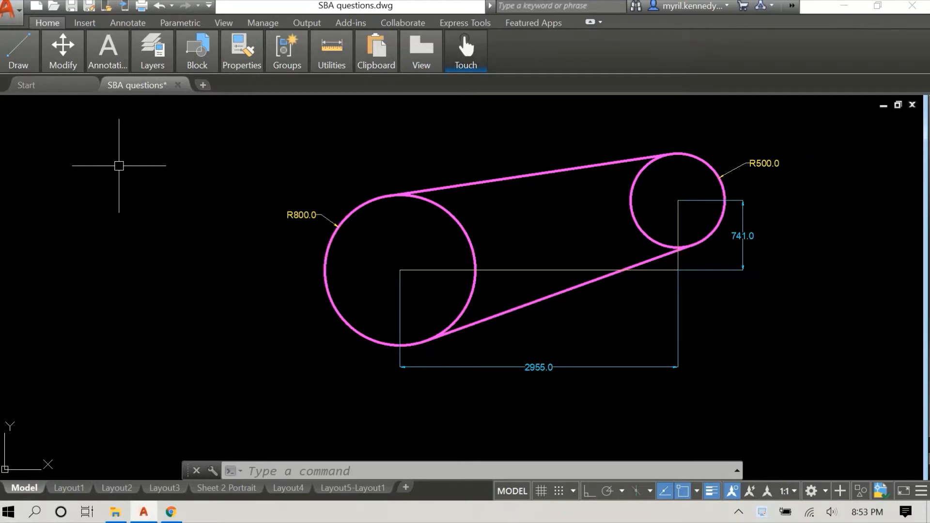
mouse_move(160, 238)
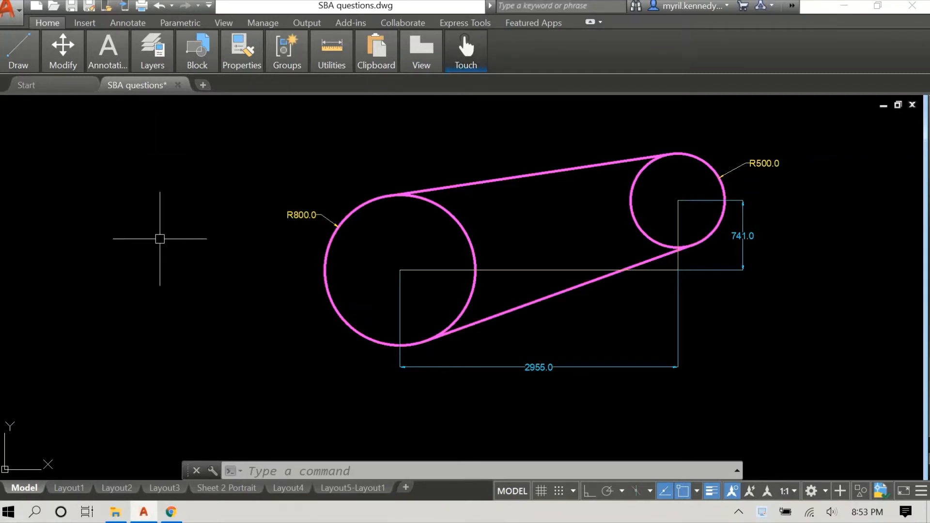
mouse_move(167, 248)
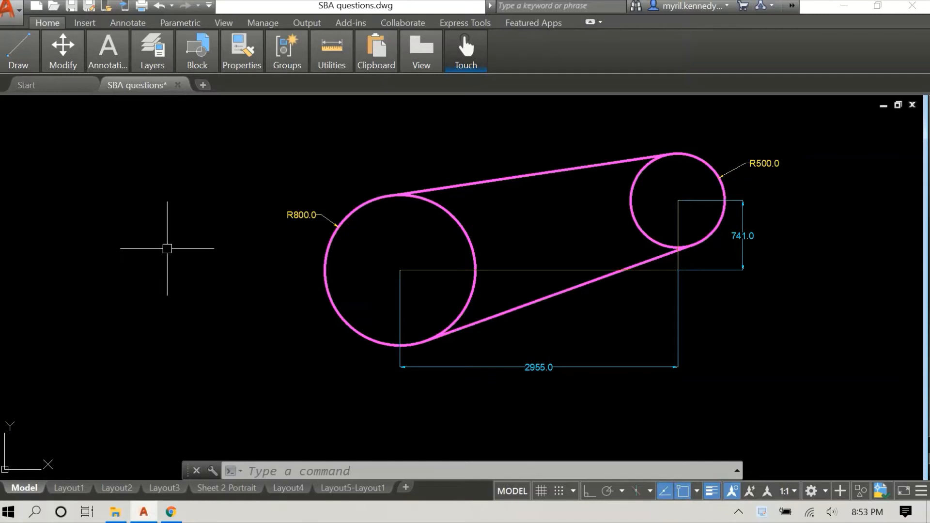
mouse_move(231, 231)
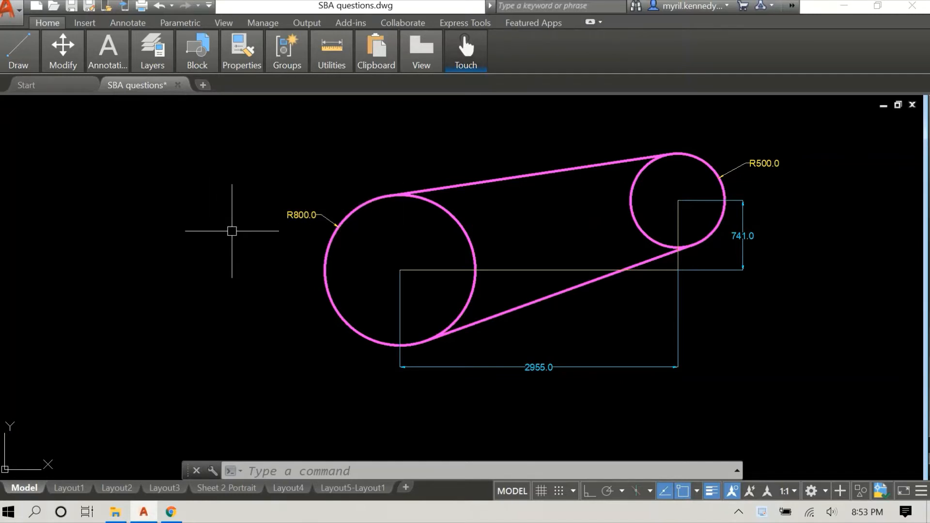
mouse_move(155, 204)
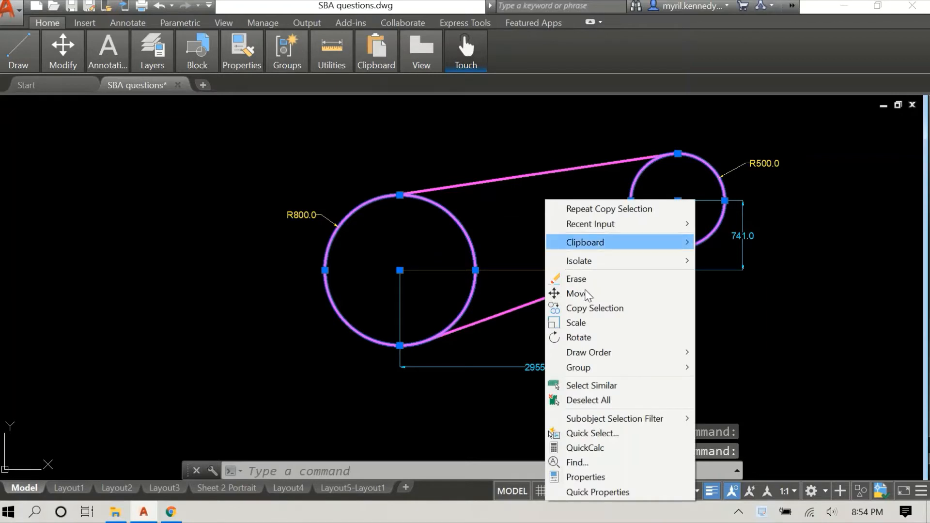
mouse_move(595, 309)
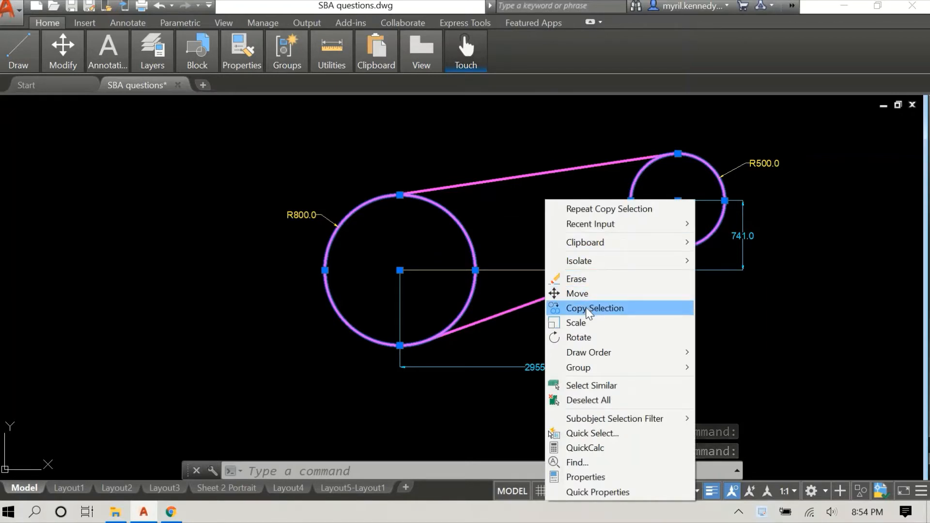
Copy the R800 and R500 circles with their labels into open space.
click(595, 308)
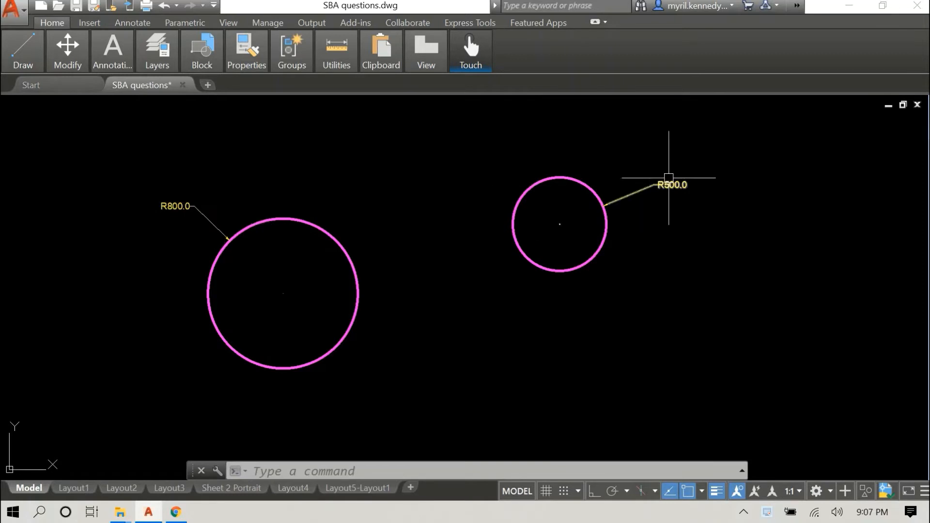
mouse_move(415, 205)
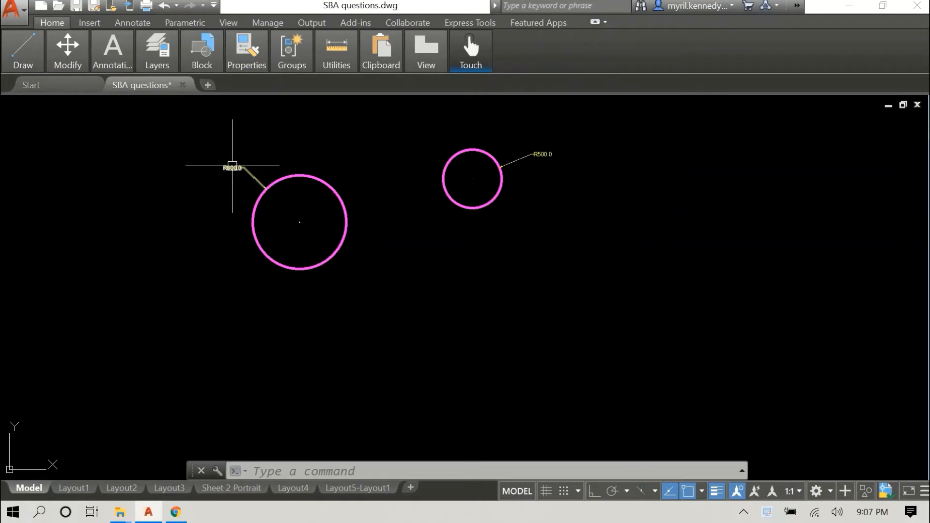
mouse_move(233, 167)
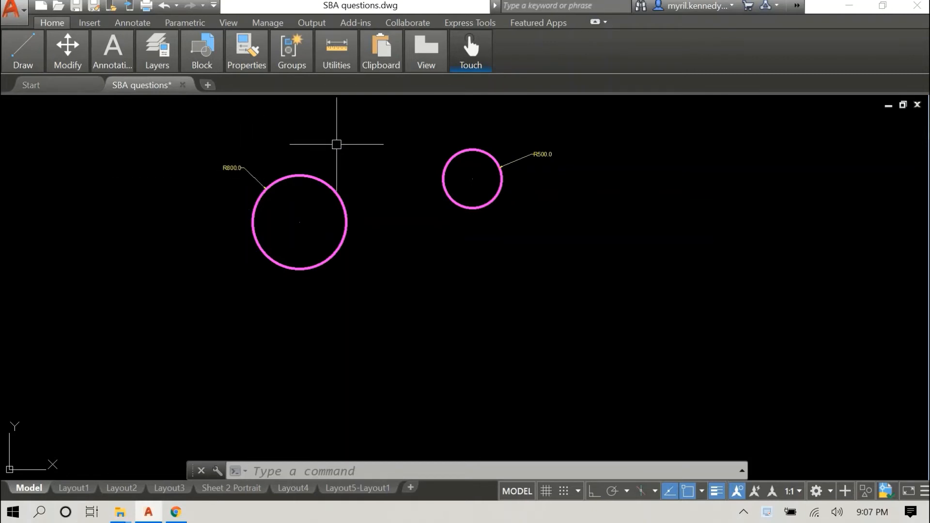
mouse_move(236, 171)
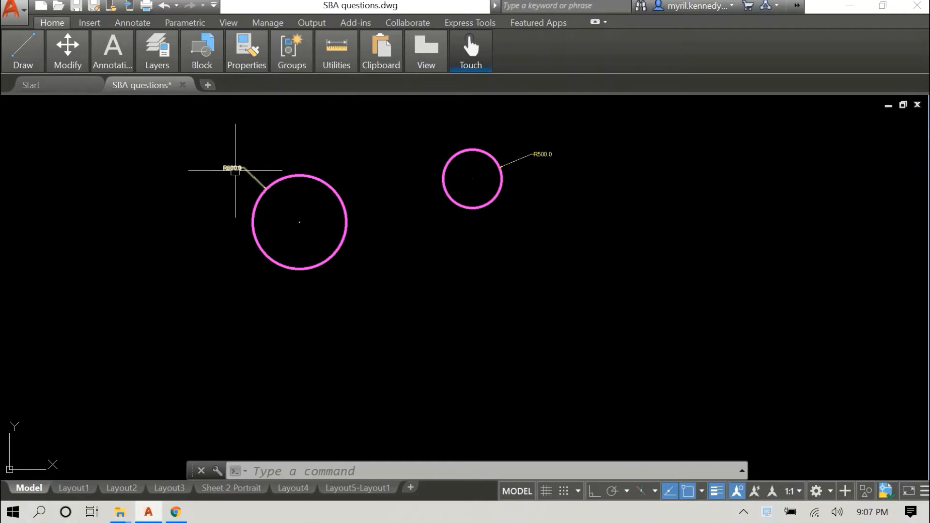
mouse_move(547, 153)
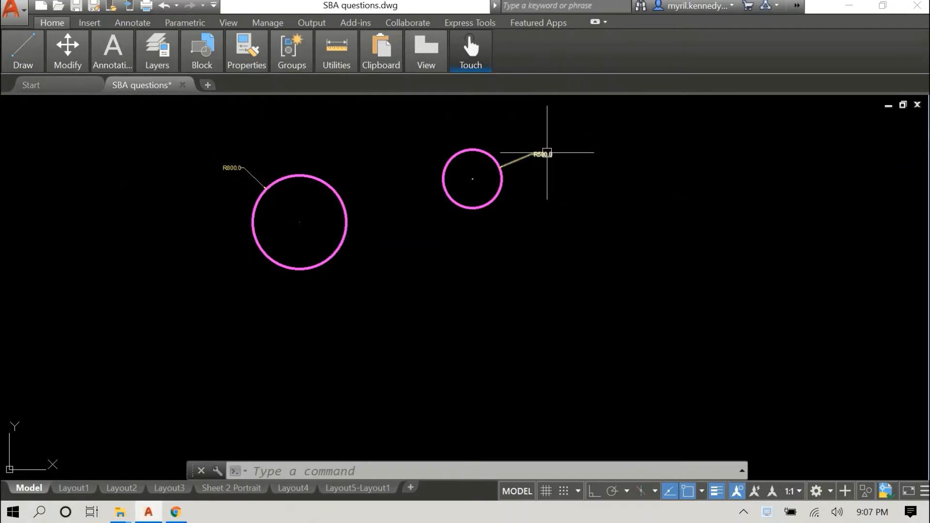
Draw a centre-start-end arc centred on the R800 circle, curving below the circles.
click(23, 52)
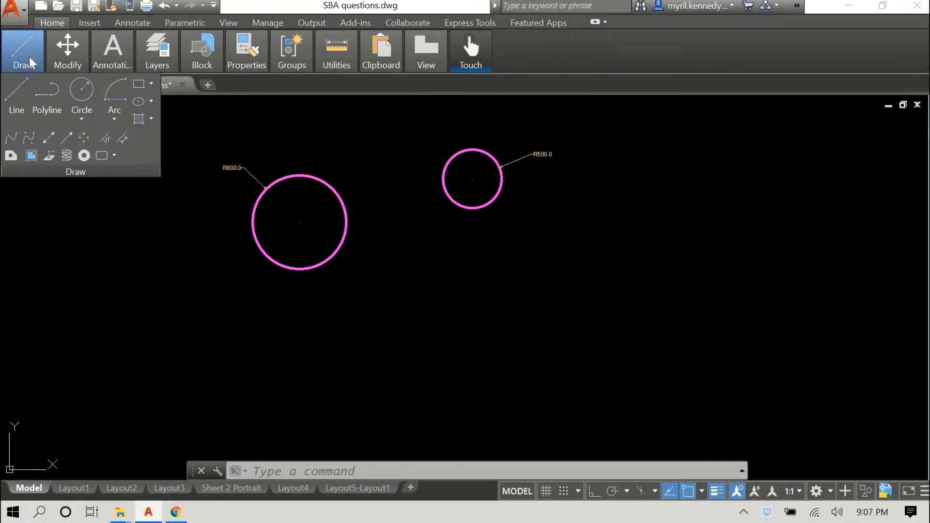
click(113, 118)
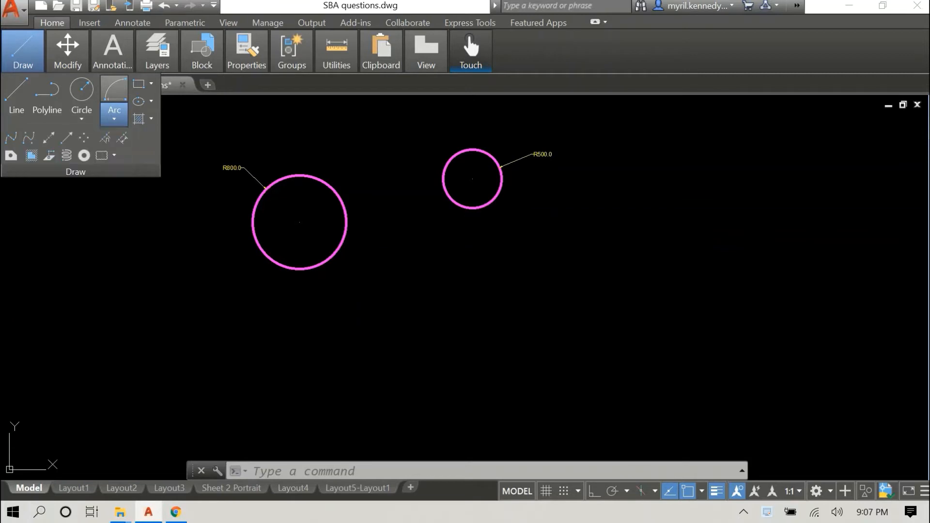
click(114, 108)
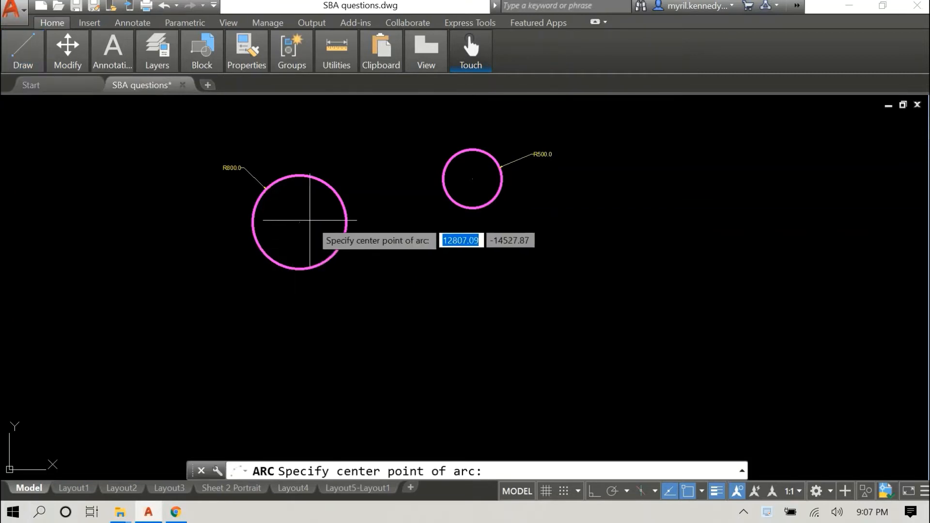
click(301, 221)
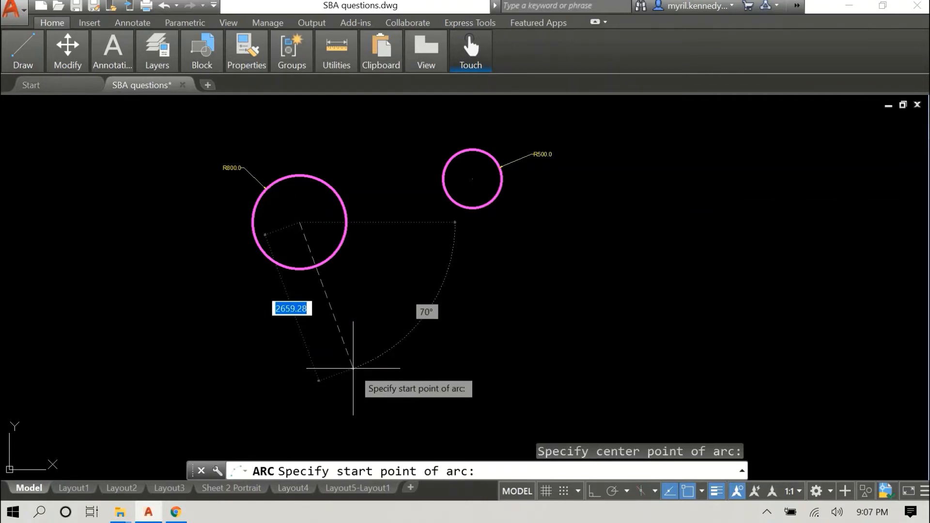
text(22)
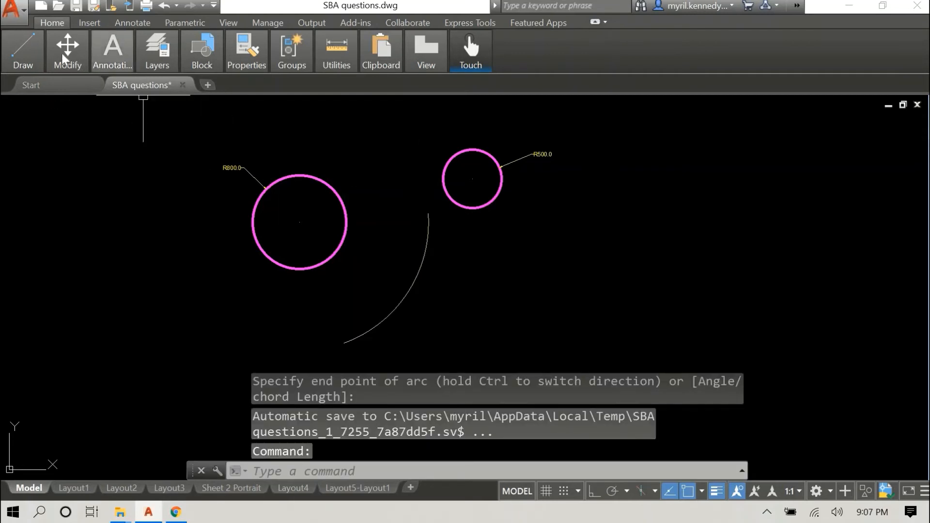
click(22, 50)
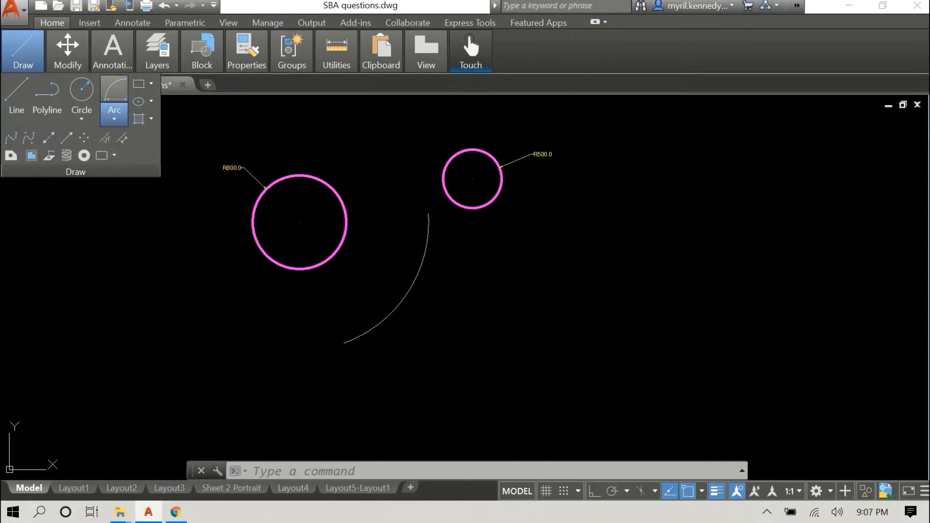
Draw a radius 2500 arc centred on the R500 circle, crossing the first arc.
click(113, 100)
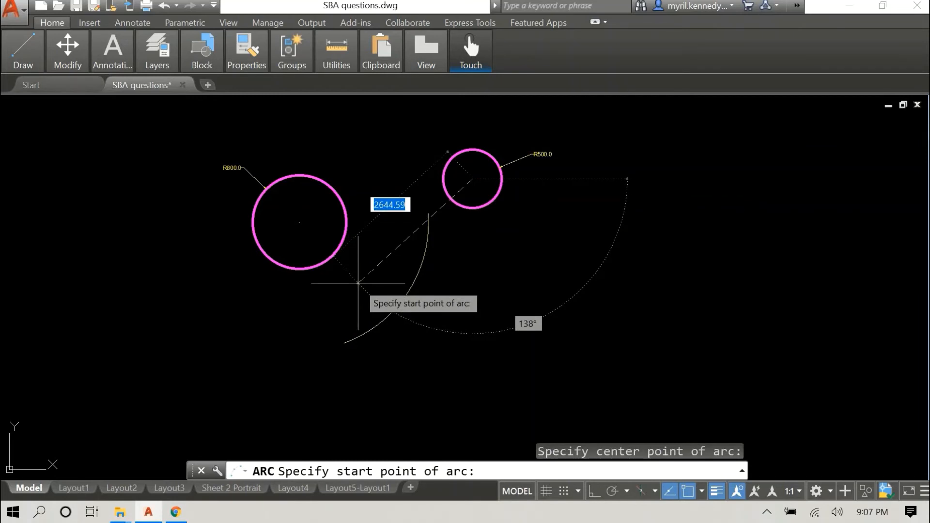
text(2500)
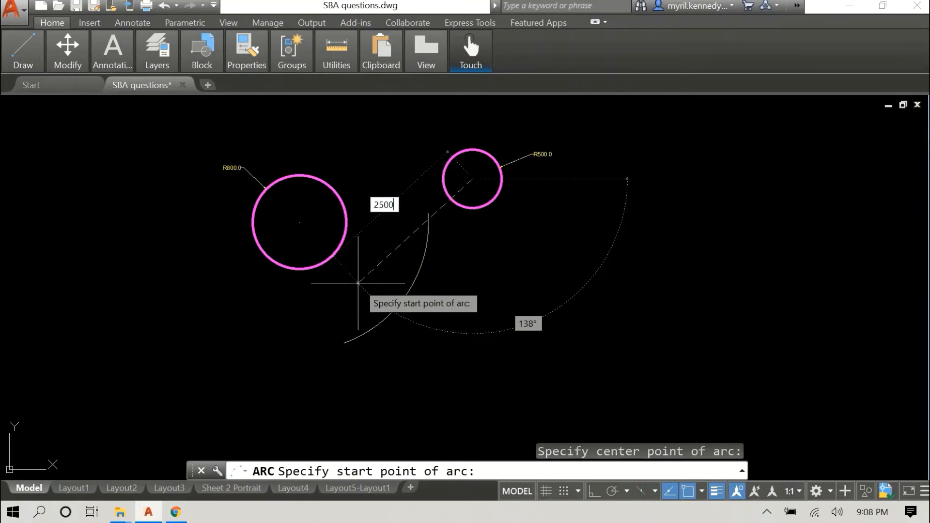
key(Enter)
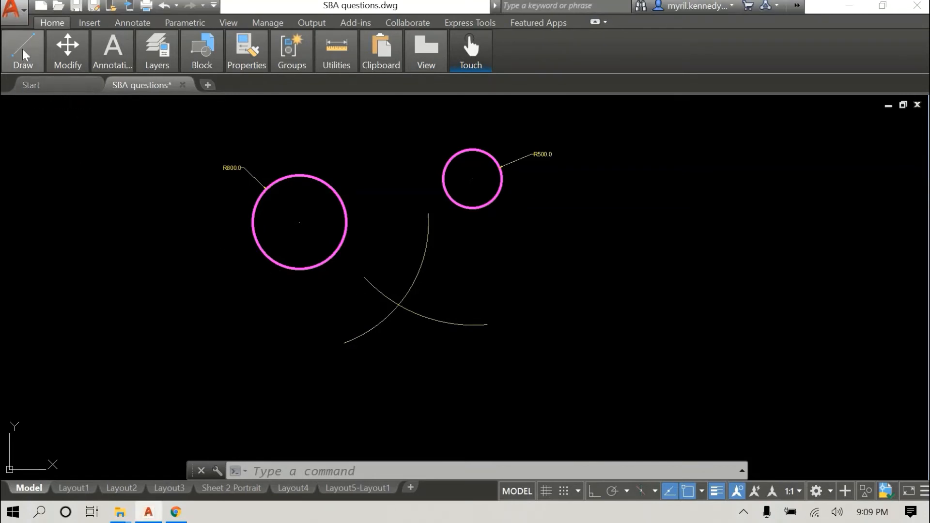
Draw a radius 3000 arc centred on the construction arcs' intersection, touching both circles.
click(21, 50)
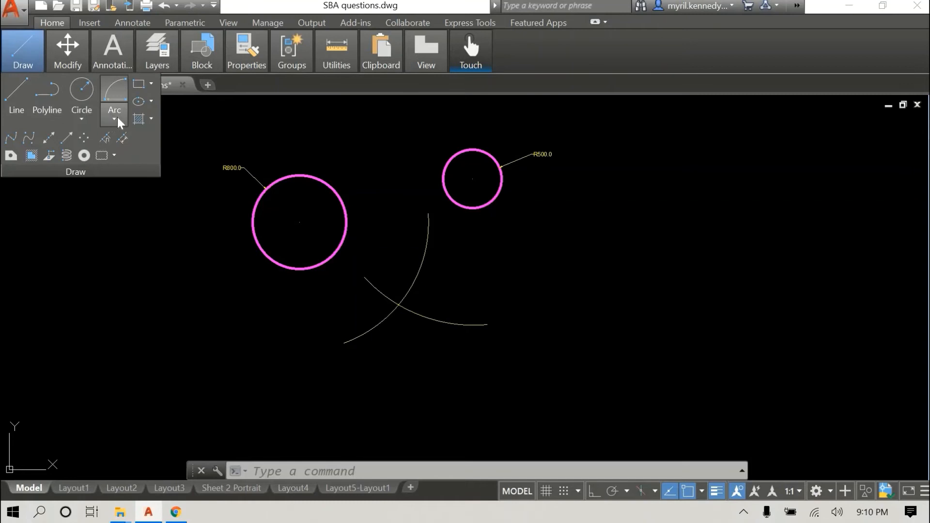
click(115, 121)
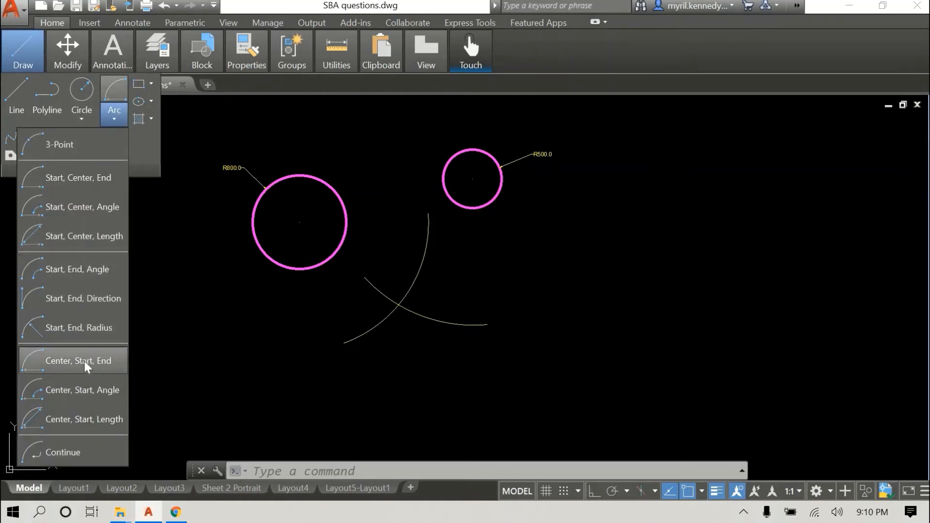
click(74, 361)
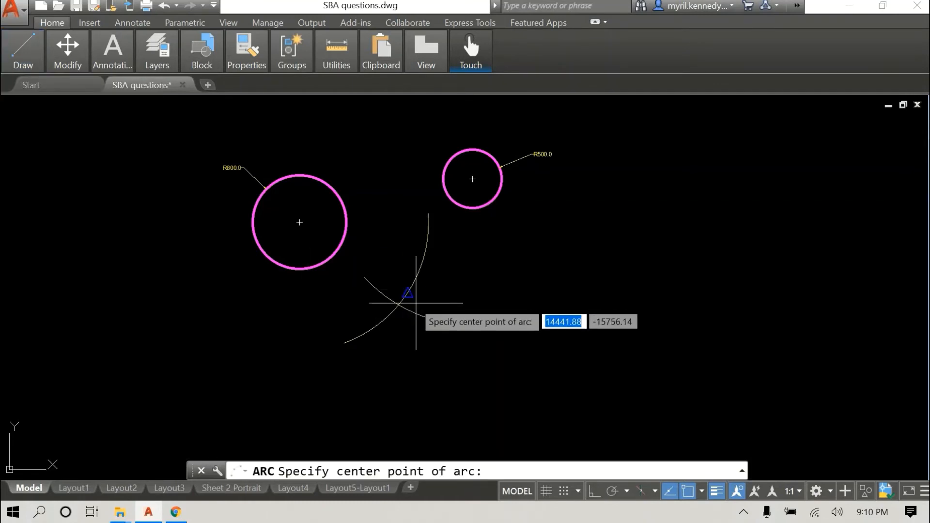
mouse_move(397, 304)
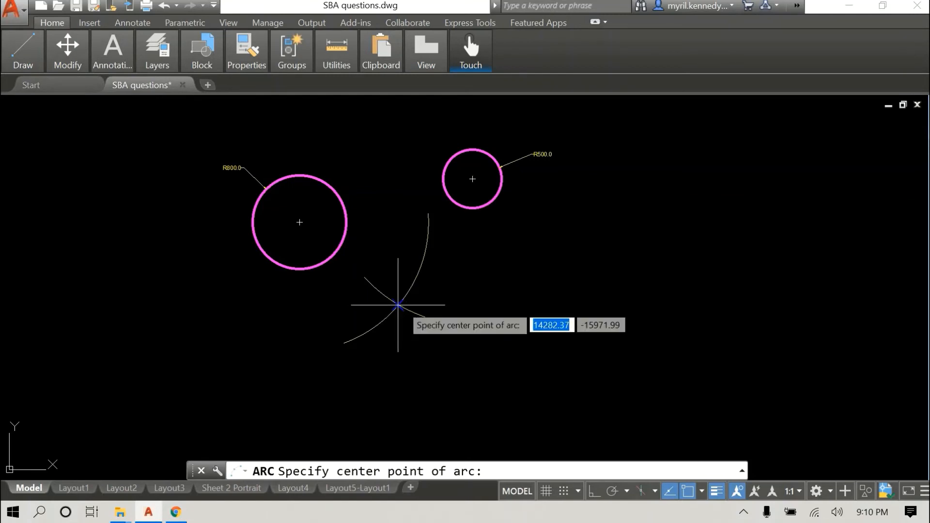
click(397, 305)
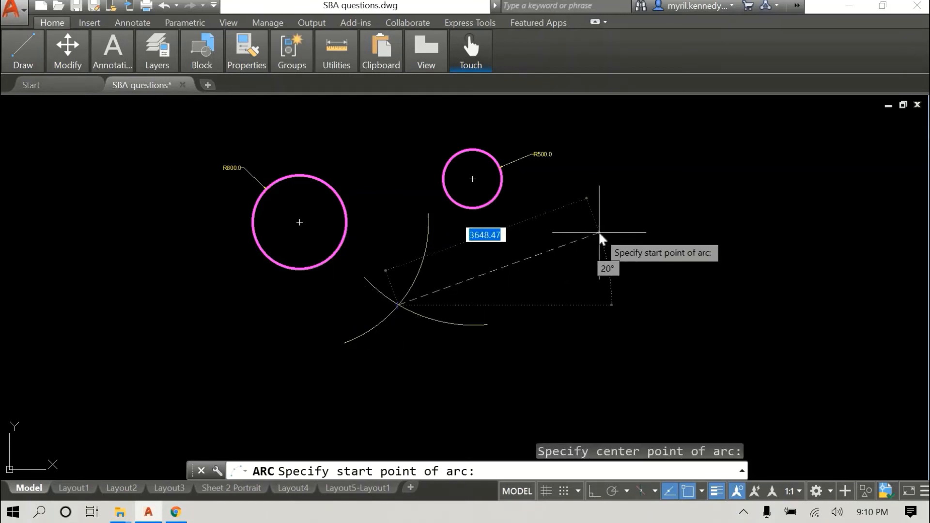
text(3000)
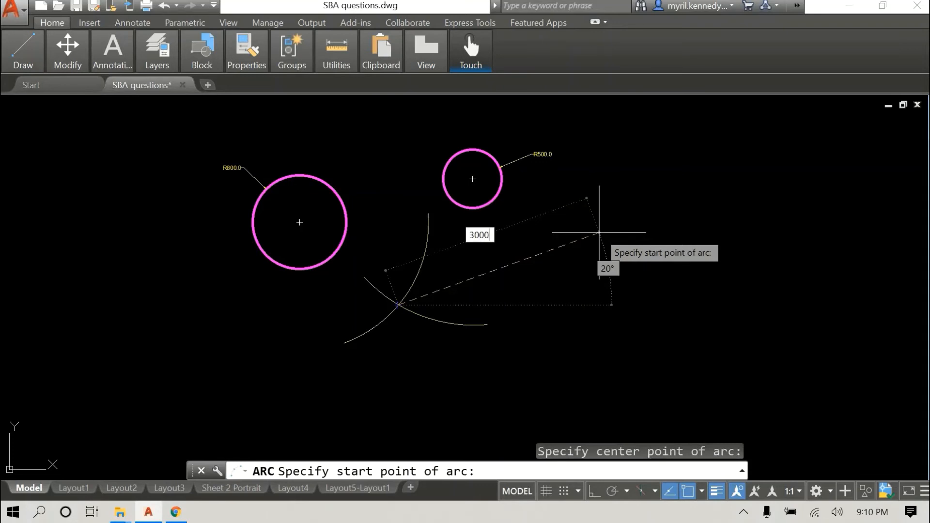
key(Enter)
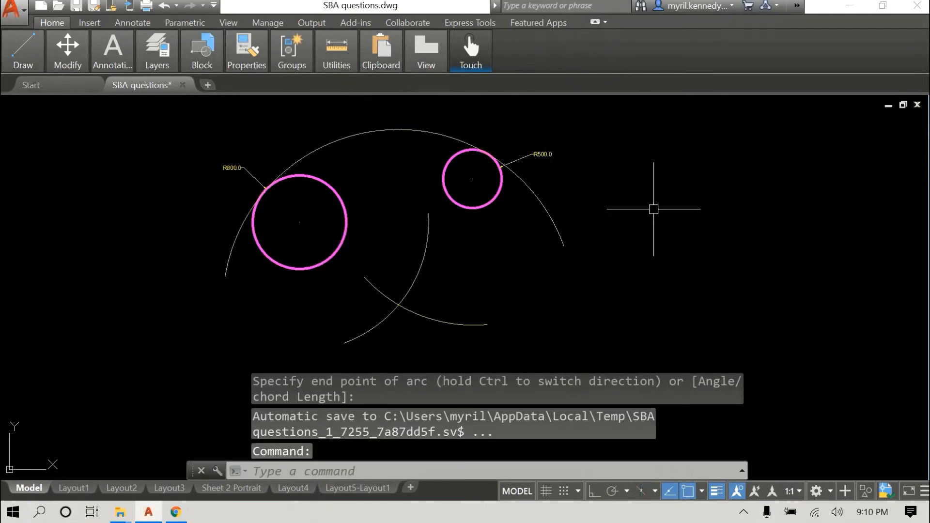
mouse_move(356, 148)
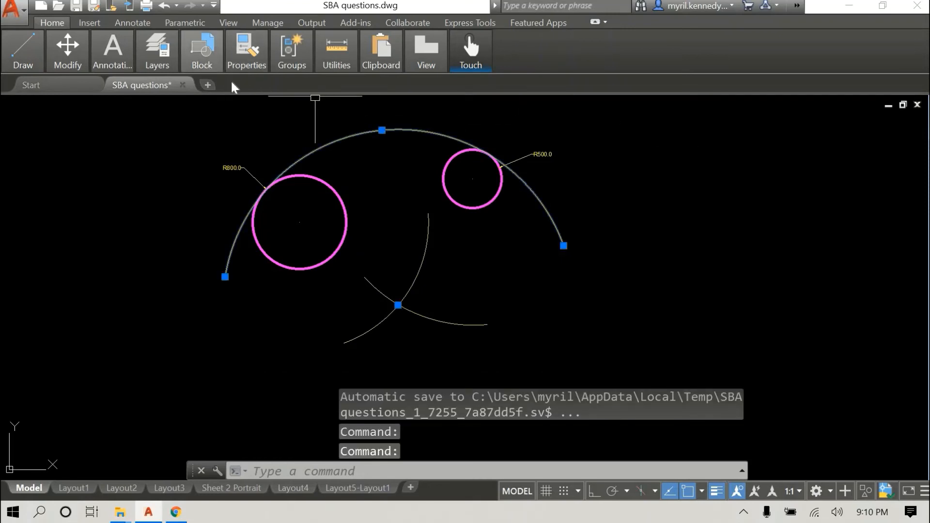
Colour the large arc magenta like the two circles.
click(157, 45)
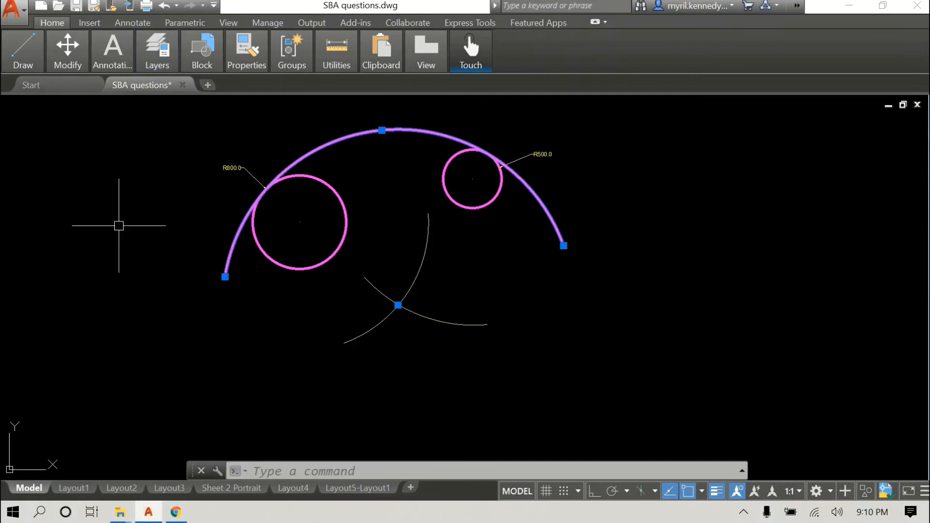
mouse_move(99, 139)
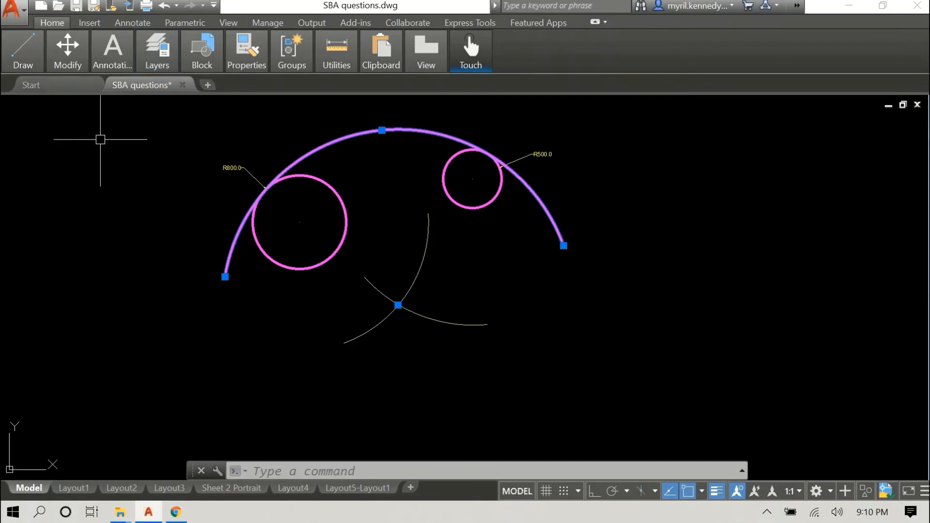
Start a line and cancel it without drawing anything.
click(21, 51)
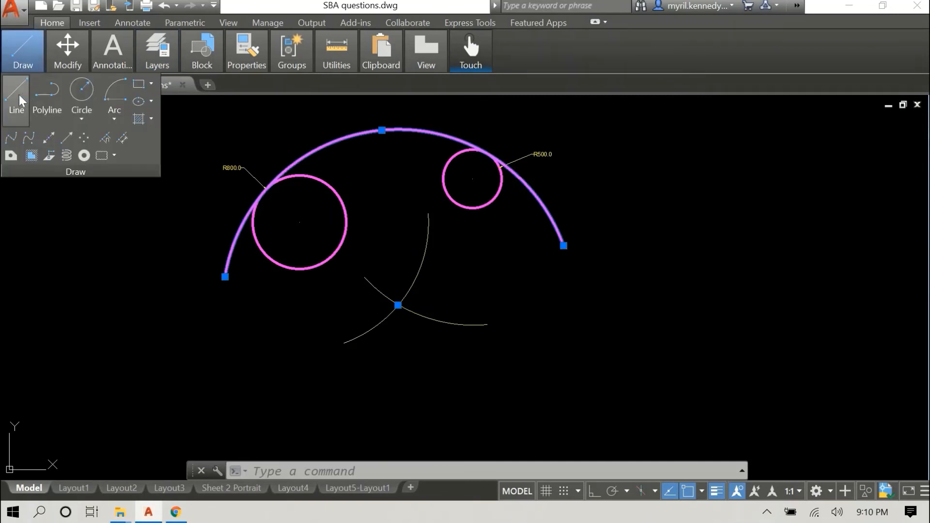
click(16, 92)
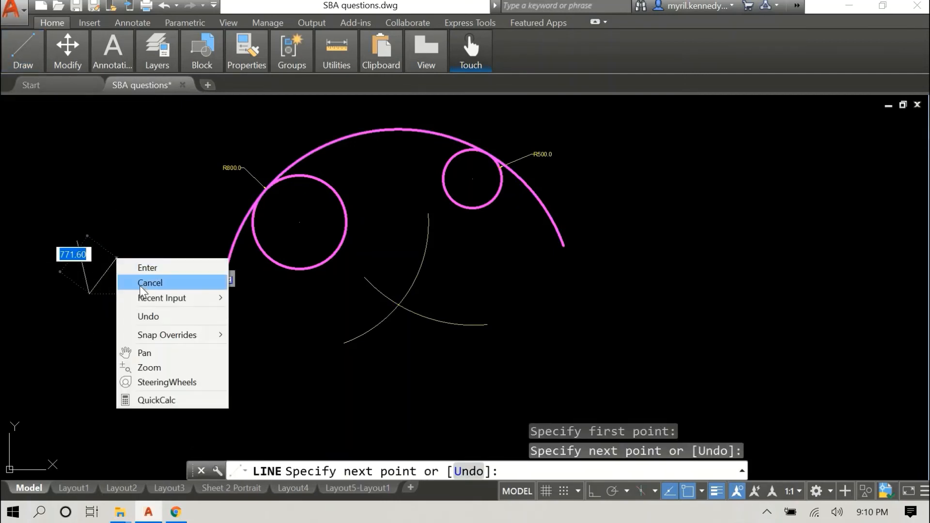
click(150, 283)
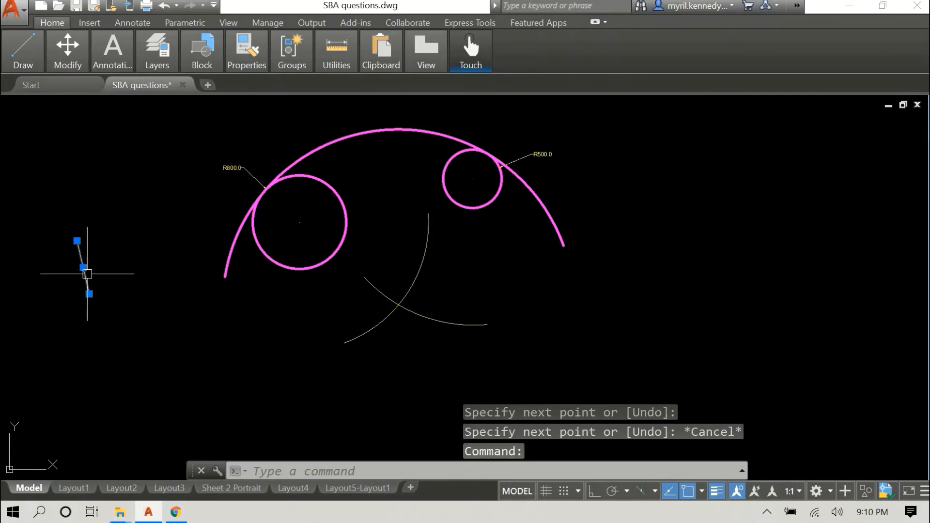